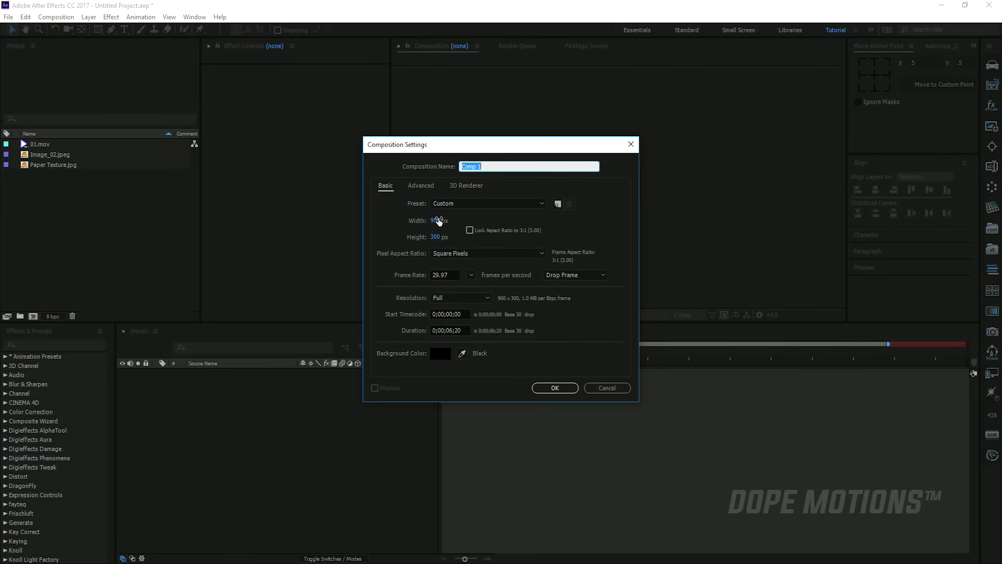
Step: Select the Width field in Composition Settings to enter the new comp's dimensions
left_click(554, 387)
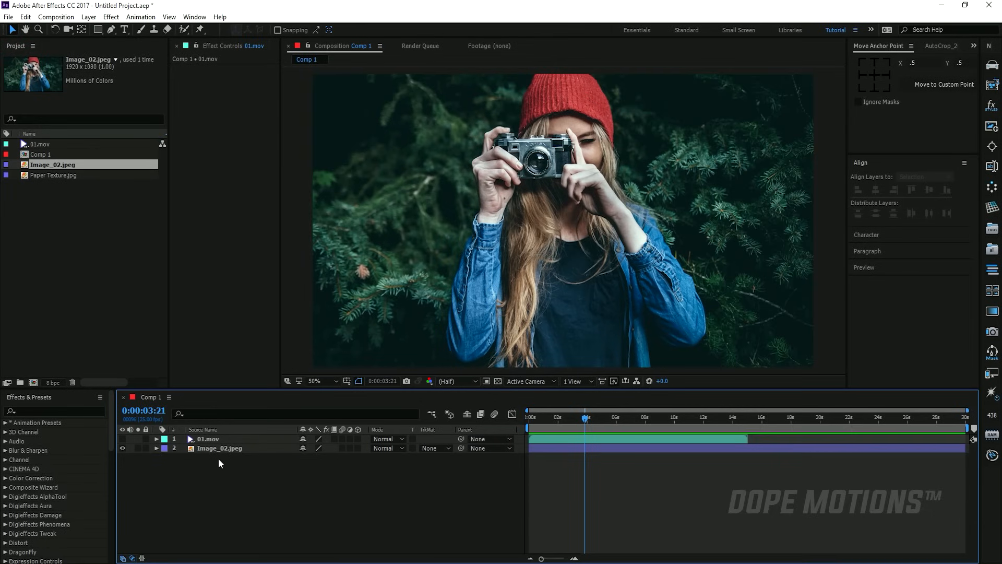
Step: Bring up the context menu for the Image_02.jpeg layer to reach Pre-compose
right_click(219, 448)
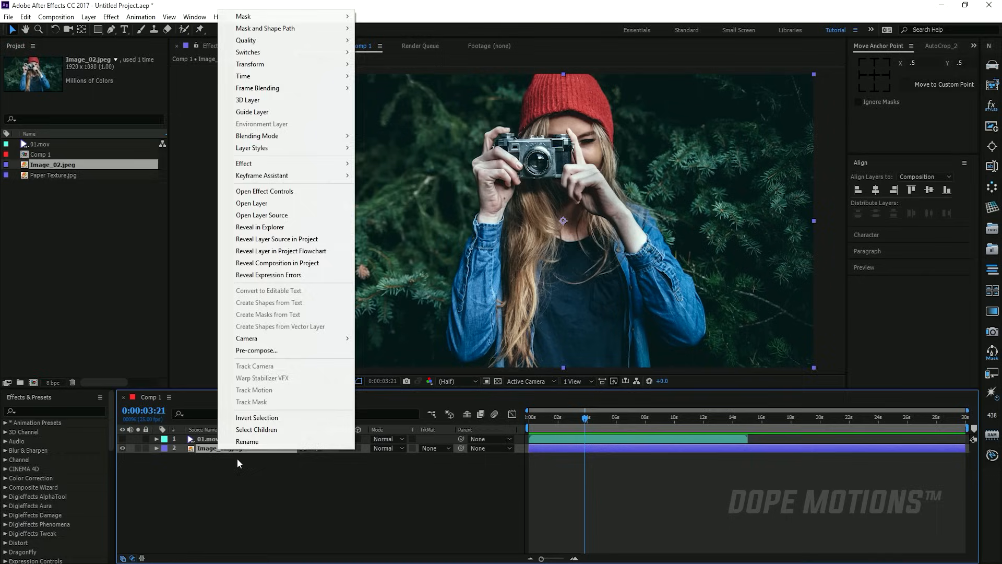